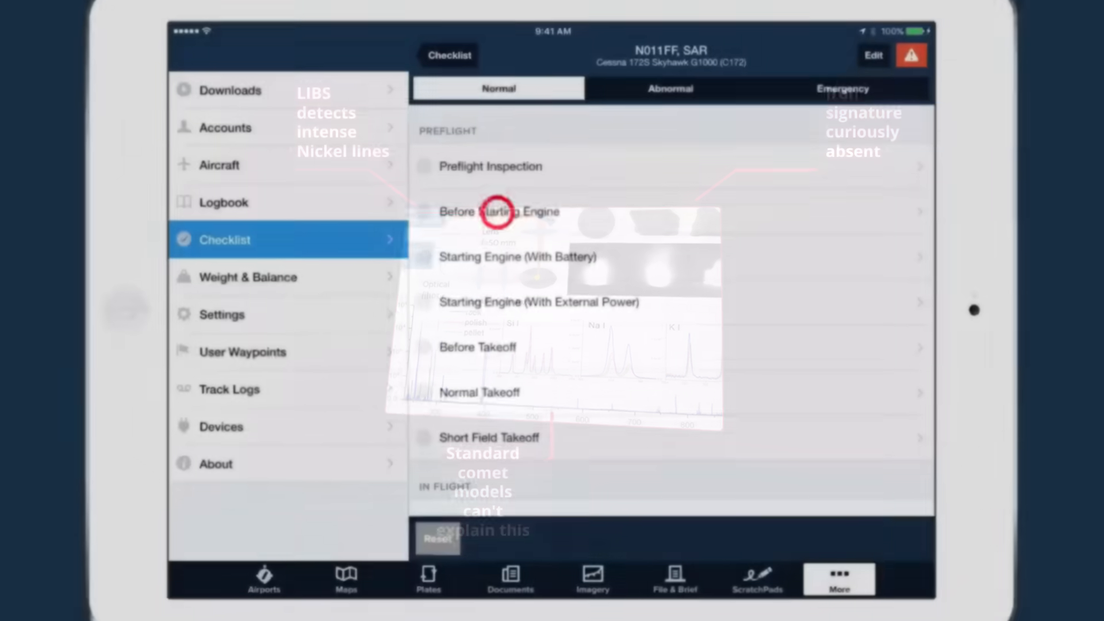
Step: Show the Cessna 172 Before Starting Engine checklist under Preflight in the Normal tab
left_click(498, 212)
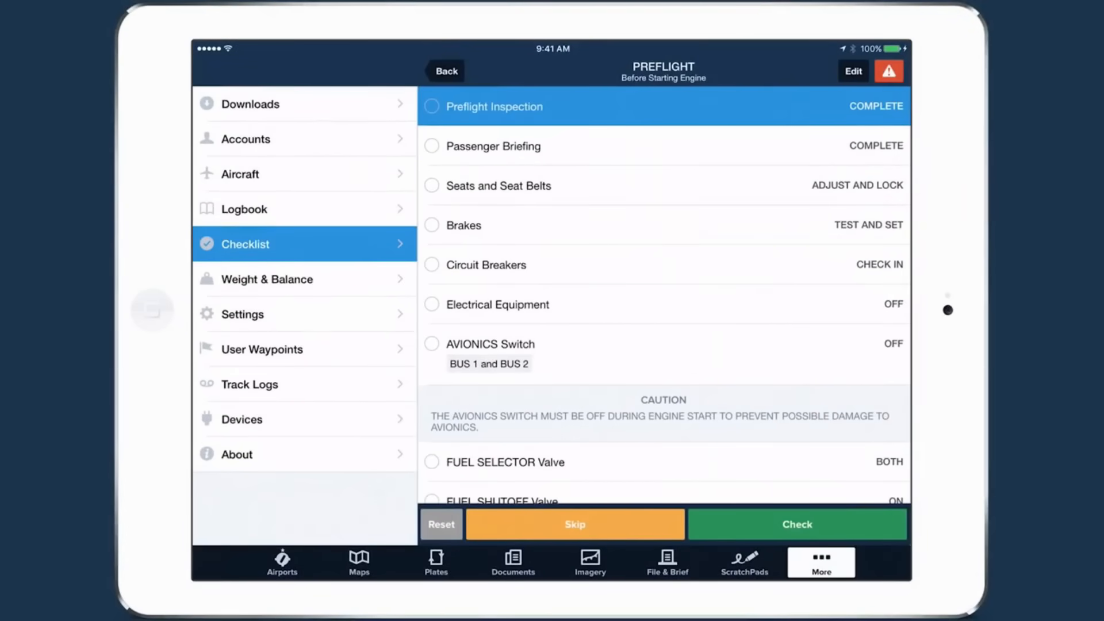